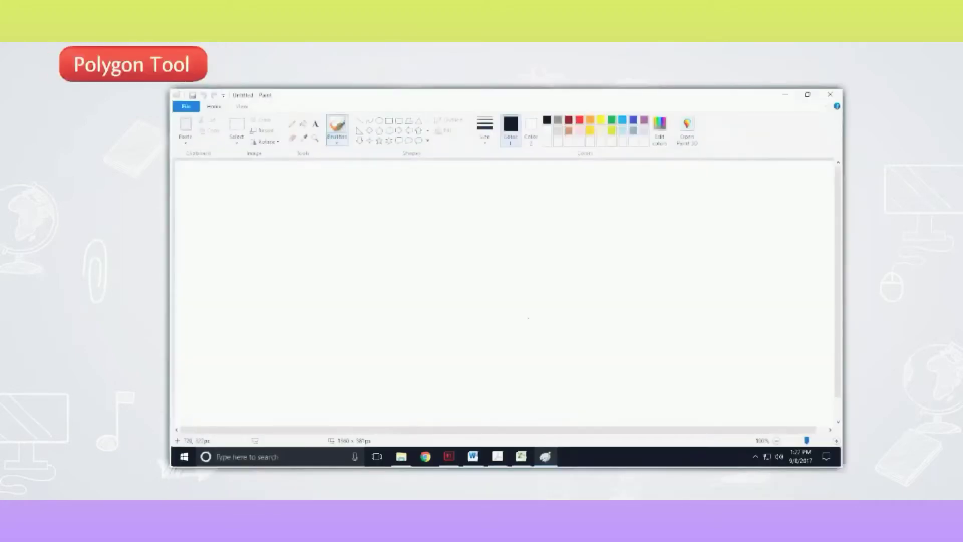
Select the Polygon tool and set its outline thickness to 3px
{"action": "left_click", "coordinate": [409, 120]}
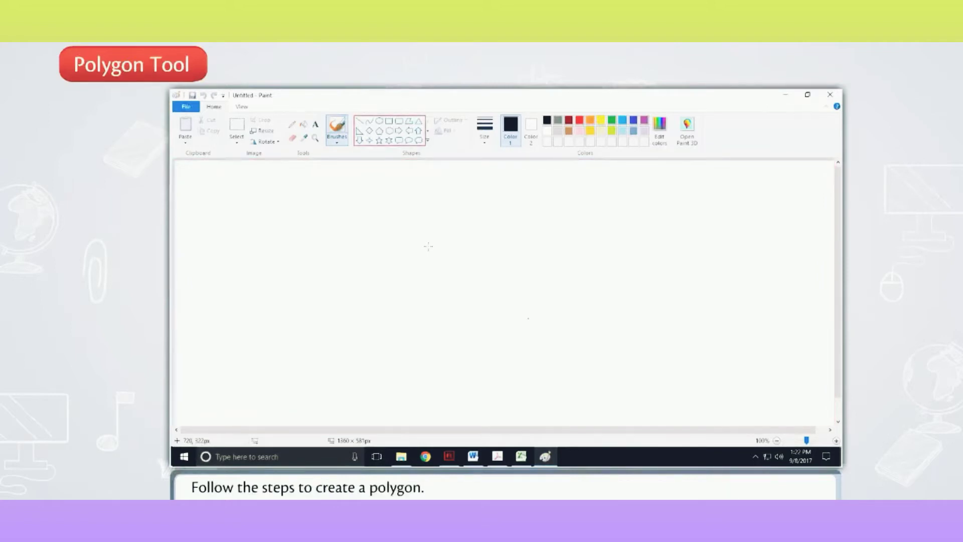
{"action": "mouse_move", "coordinate": [411, 128]}
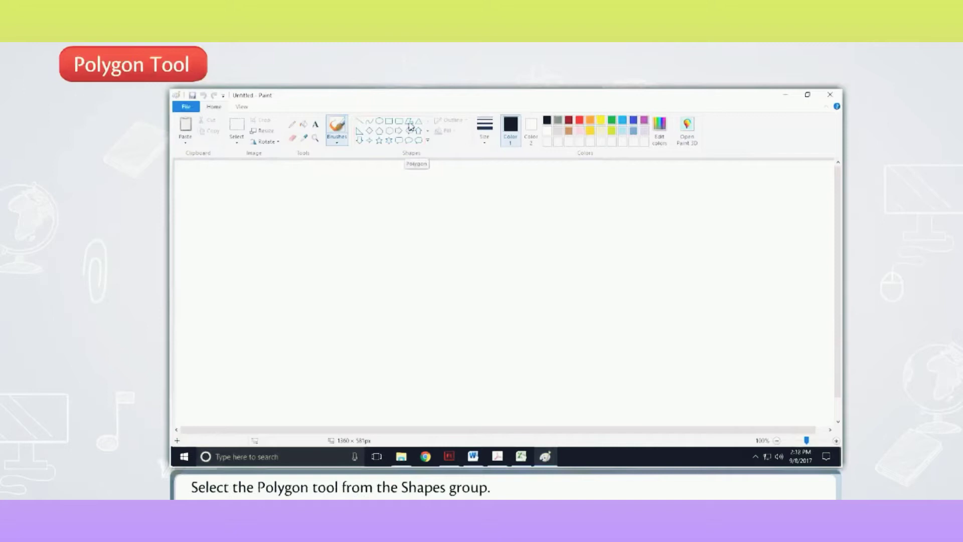
{"action": "left_click", "coordinate": [409, 121]}
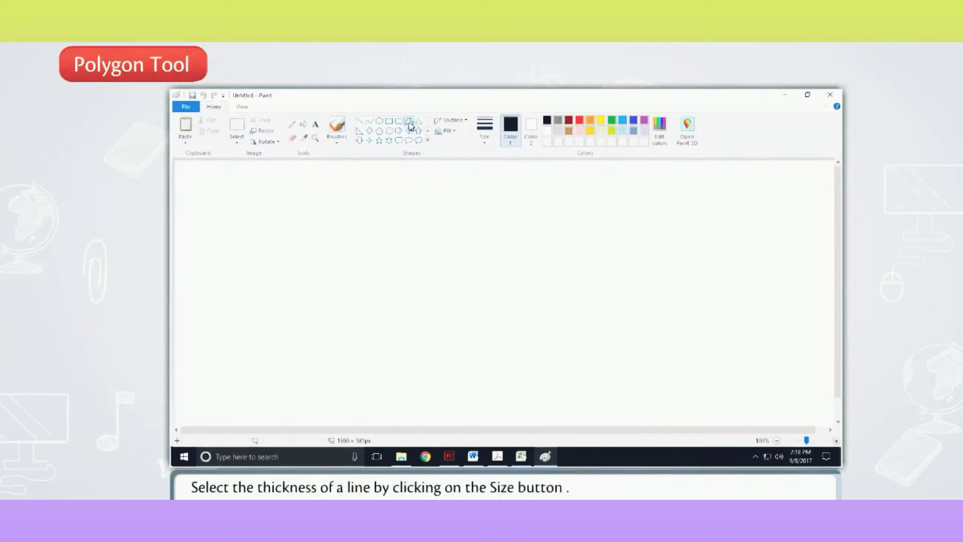
{"action": "left_click", "coordinate": [484, 127]}
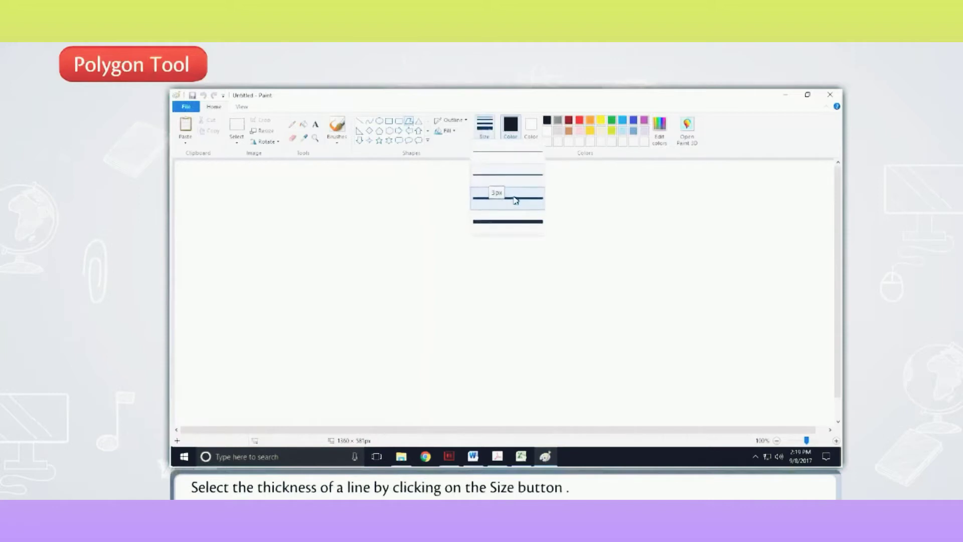
{"action": "left_click", "coordinate": [578, 121]}
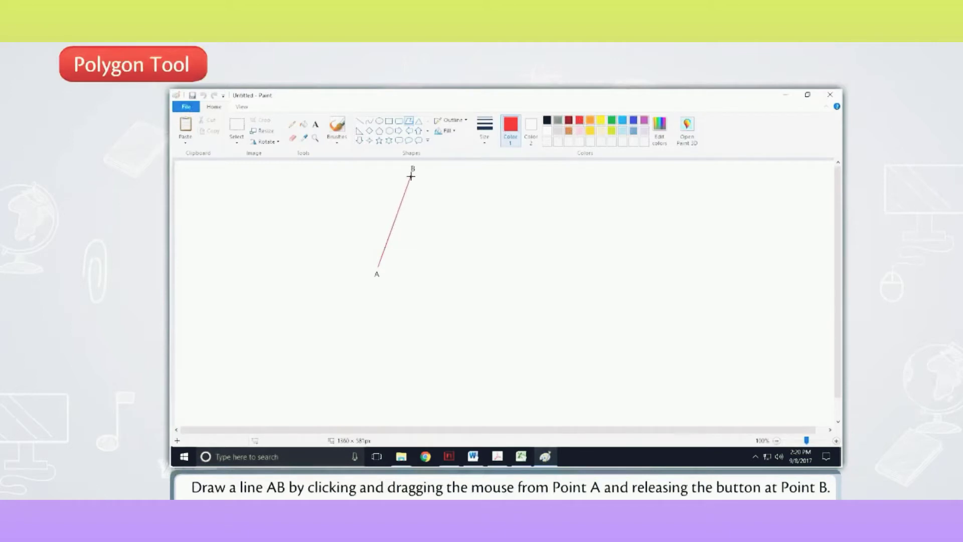
Add star points C and D to the red polygon outline
{"action": "left_click", "coordinate": [463, 249]}
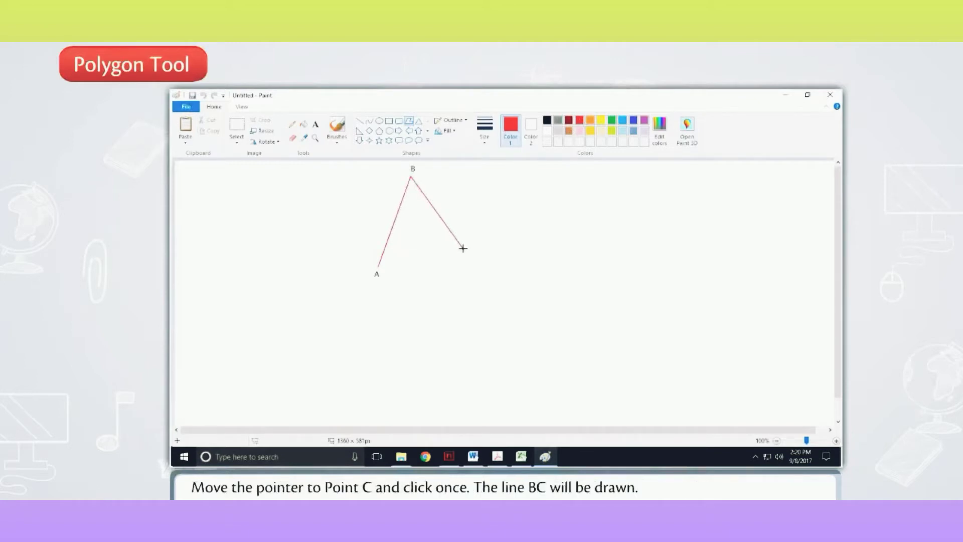
{"action": "left_click", "coordinate": [470, 257]}
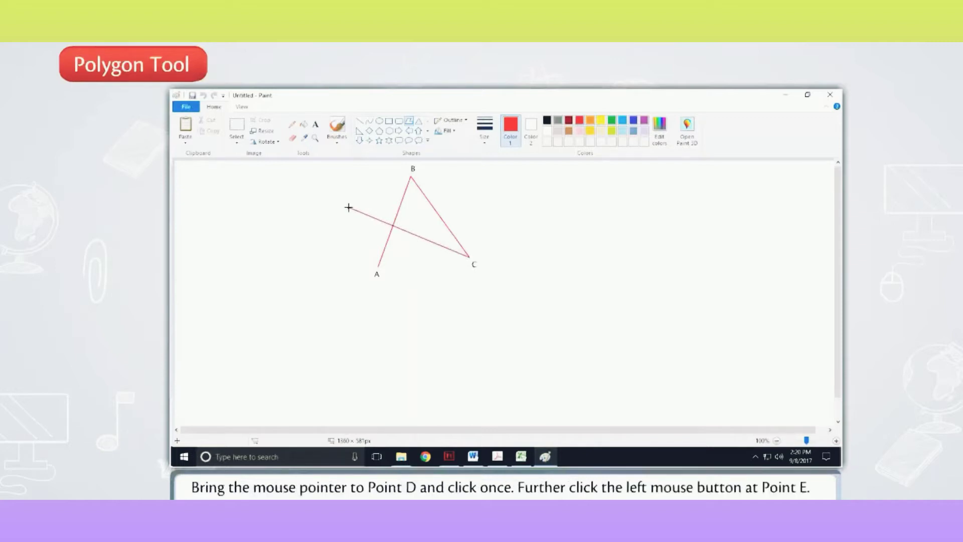
{"action": "left_click", "coordinate": [348, 208]}
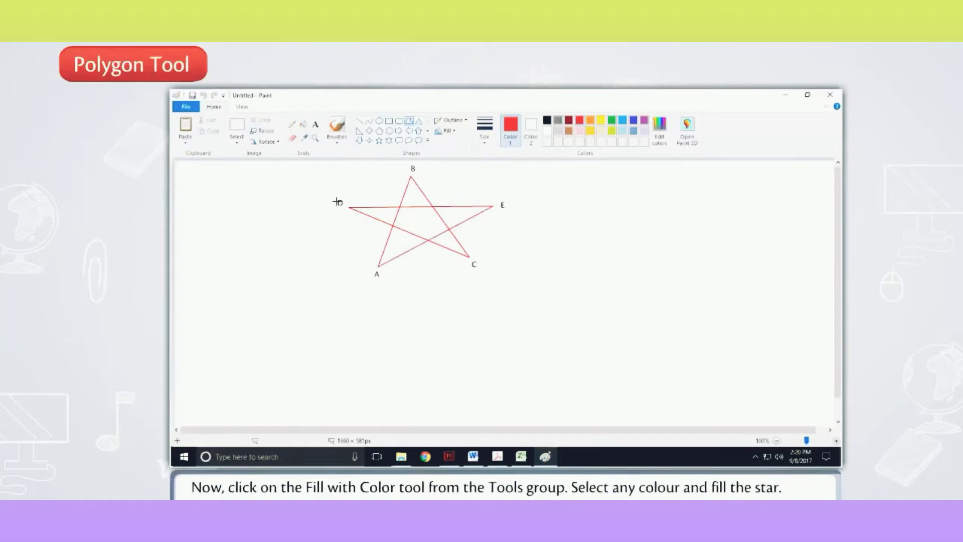
{"action": "mouse_move", "coordinate": [306, 126]}
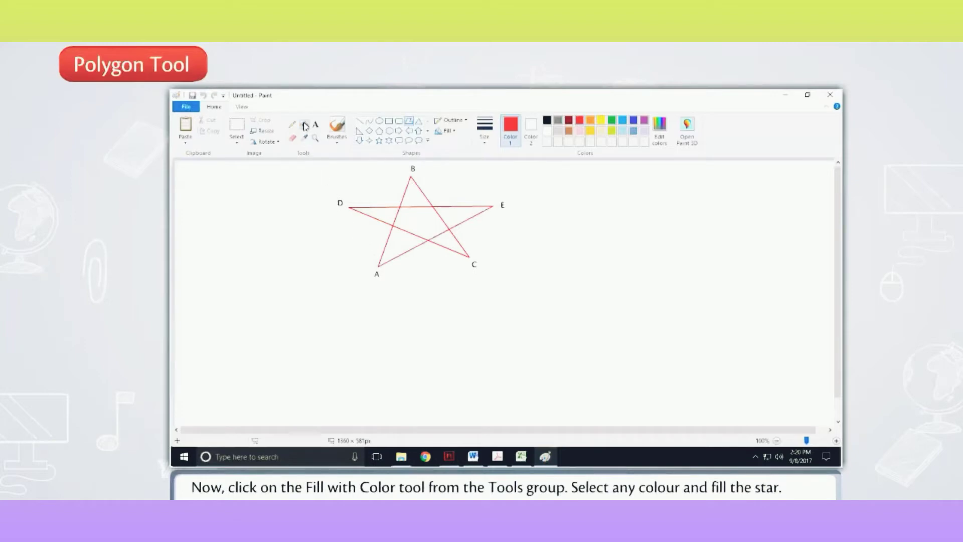
{"action": "left_click", "coordinate": [591, 120]}
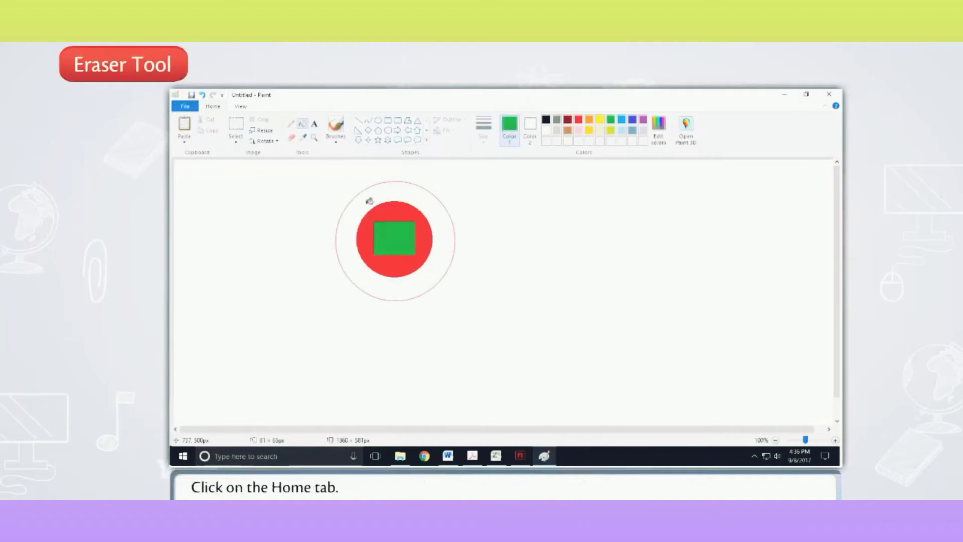
Show the Home tab's drawing tools beside the red circle picture
{"action": "left_click", "coordinate": [212, 106]}
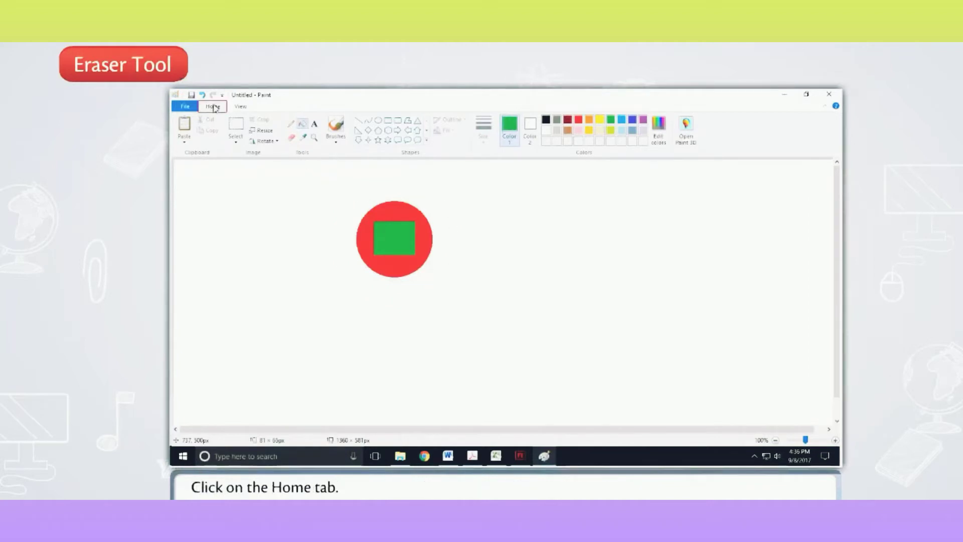
{"action": "mouse_move", "coordinate": [292, 139]}
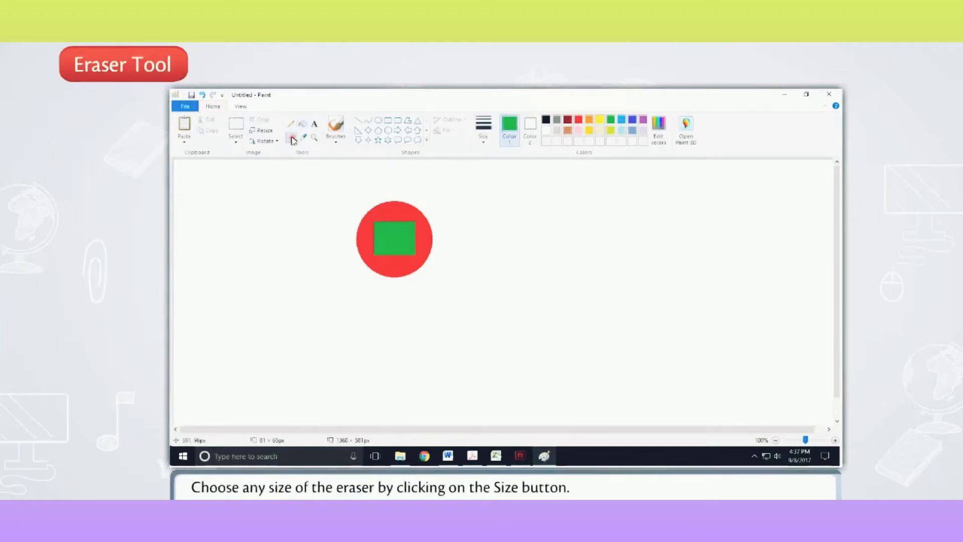
Choose the Eraser tool with a medium thickness
{"action": "left_click", "coordinate": [484, 126]}
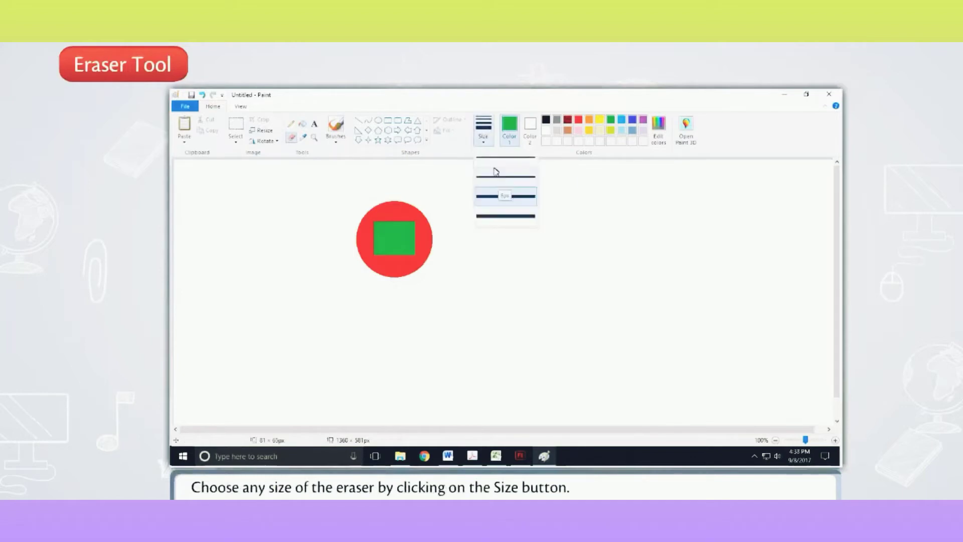
{"action": "mouse_move", "coordinate": [496, 180]}
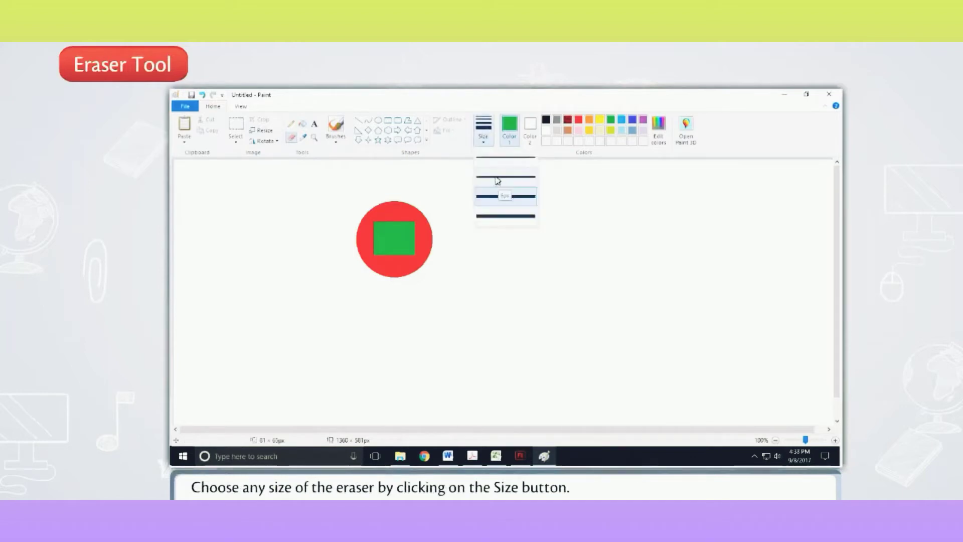
{"action": "left_click", "coordinate": [505, 195]}
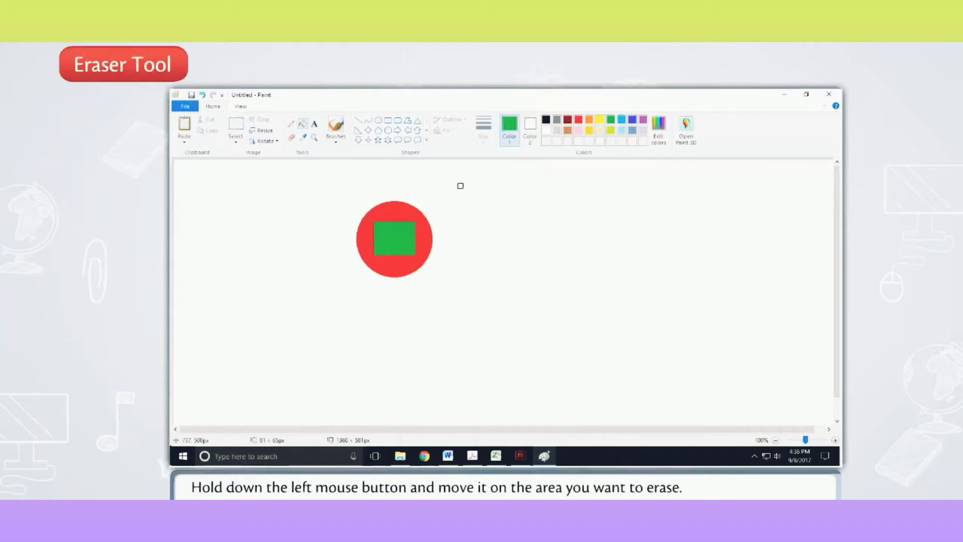
{"action": "mouse_move", "coordinate": [366, 206]}
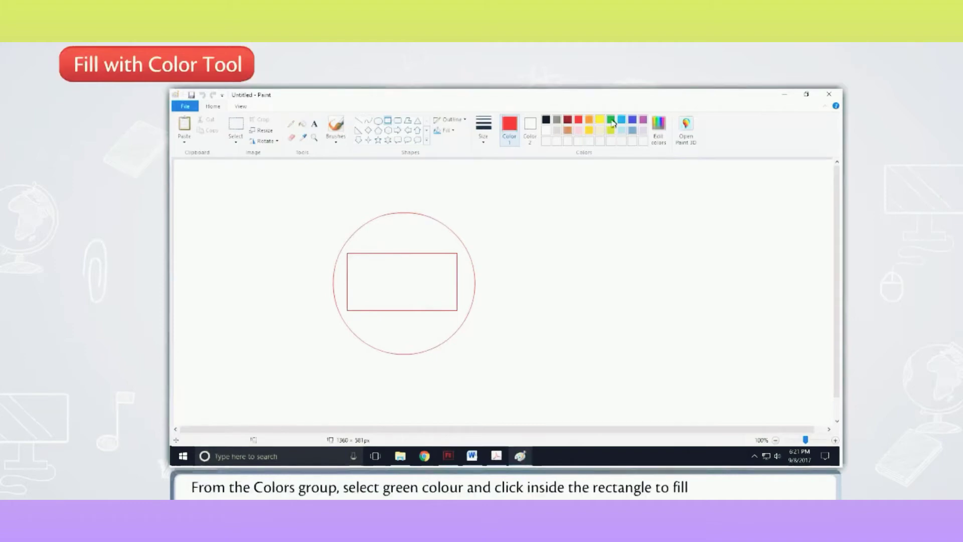
Fill the rectangle with green, then set red as the drawing colour
{"action": "left_click", "coordinate": [612, 120]}
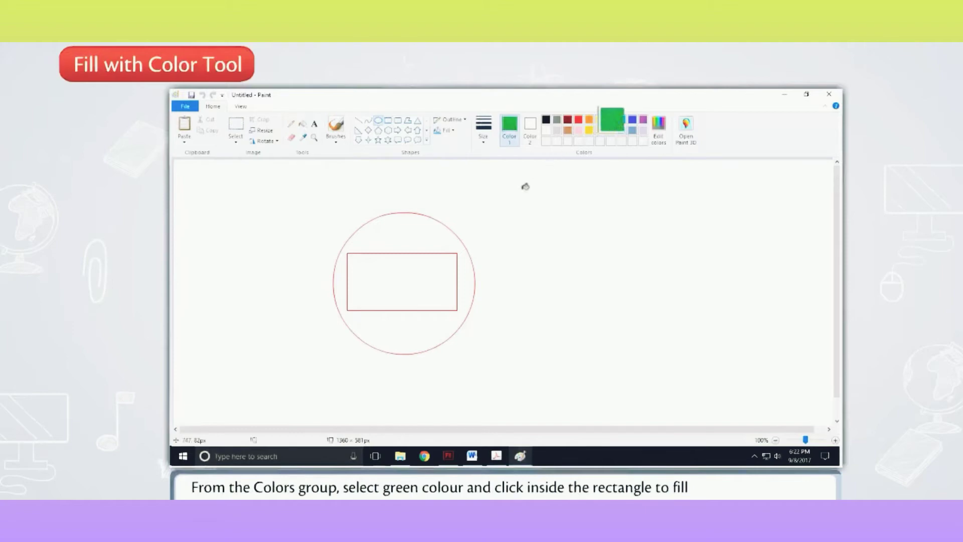
{"action": "left_click", "coordinate": [404, 281]}
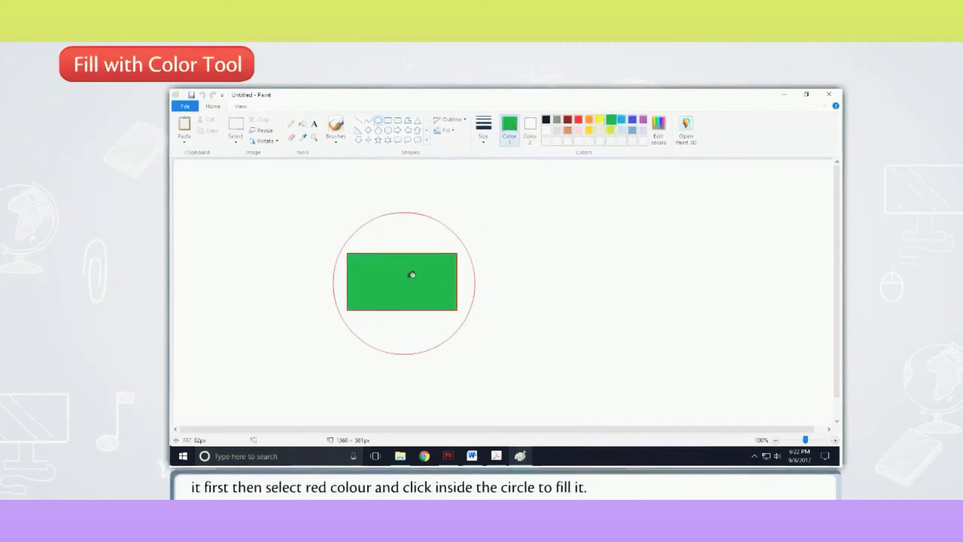
{"action": "left_click", "coordinate": [566, 120]}
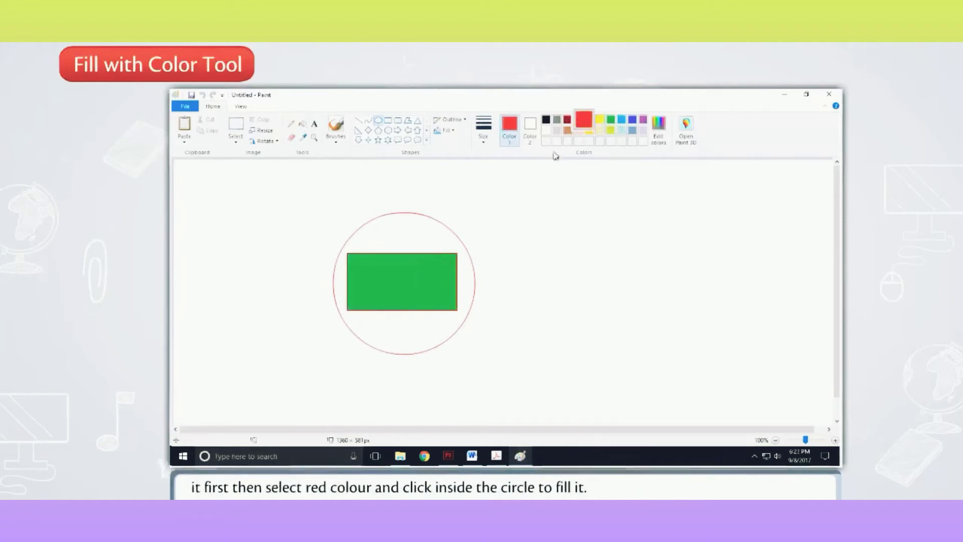
{"action": "left_click", "coordinate": [402, 231]}
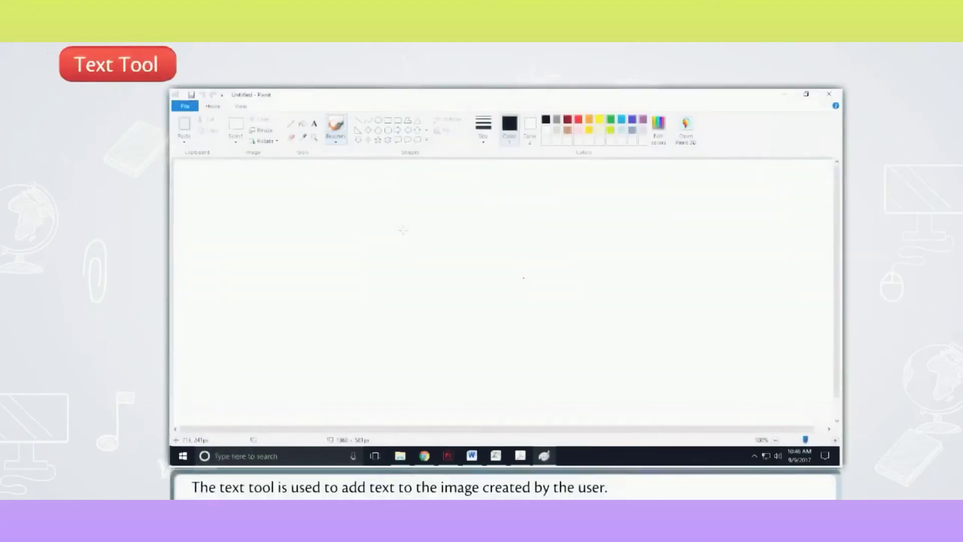
Type 'Paint' so the text reads 'This is MS Paint' and commit it
{"action": "left_click", "coordinate": [314, 123]}
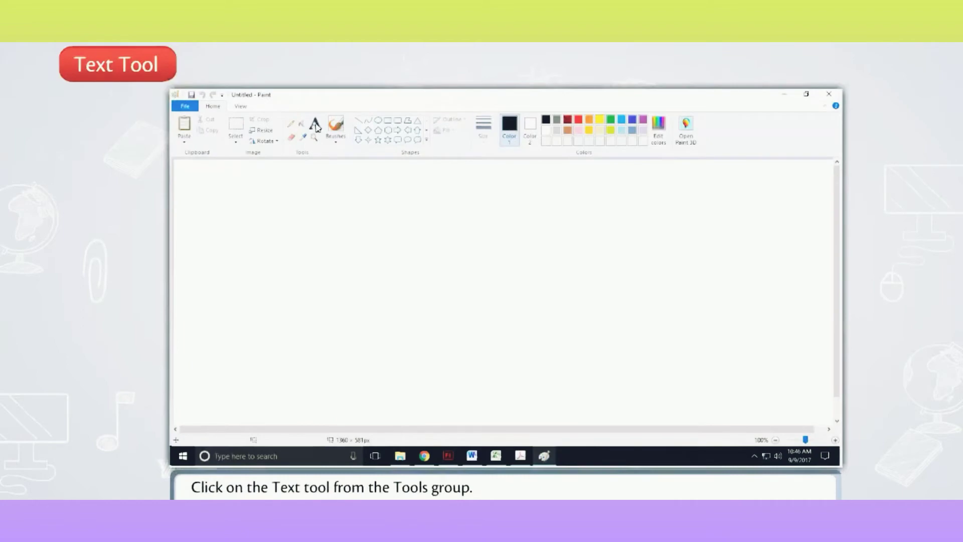
{"action": "left_click", "coordinate": [315, 125]}
{"action": "type", "text": "This is MS"}
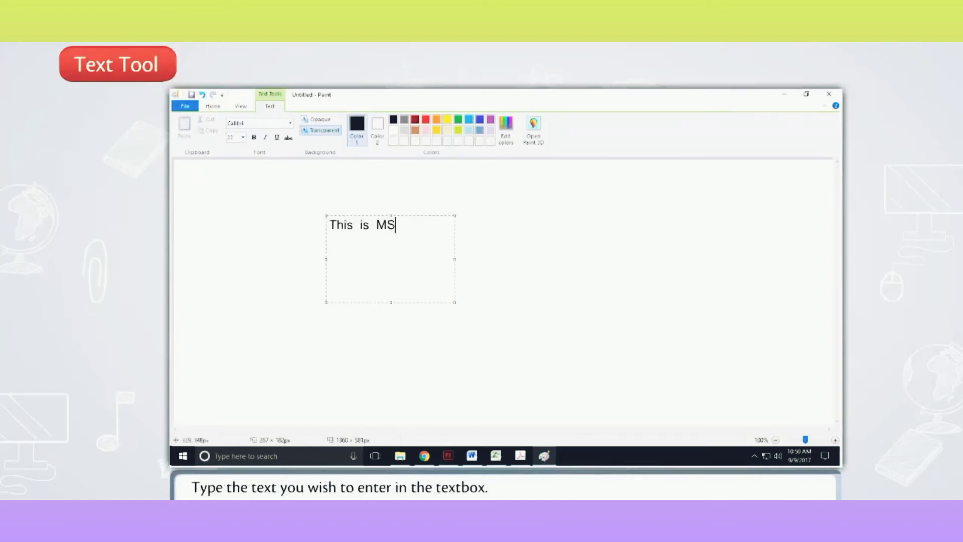
{"action": "type", "text": "Paint"}
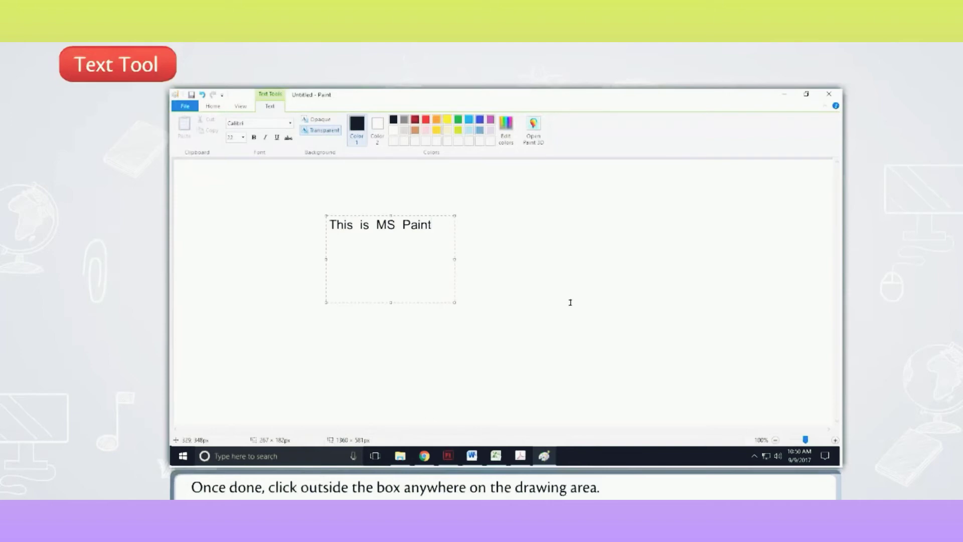
{"action": "left_click", "coordinate": [570, 301]}
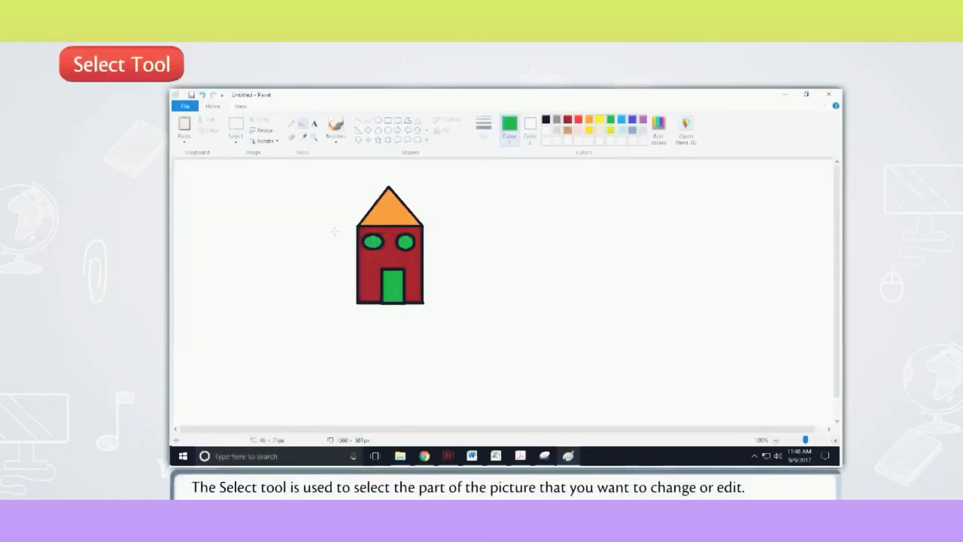
{"action": "left_click", "coordinate": [235, 129]}
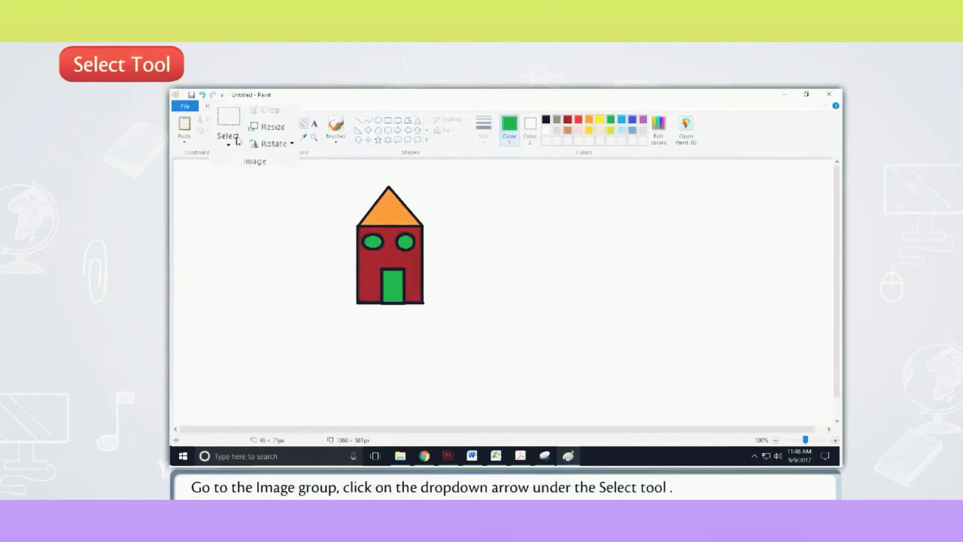
{"action": "left_click", "coordinate": [230, 144]}
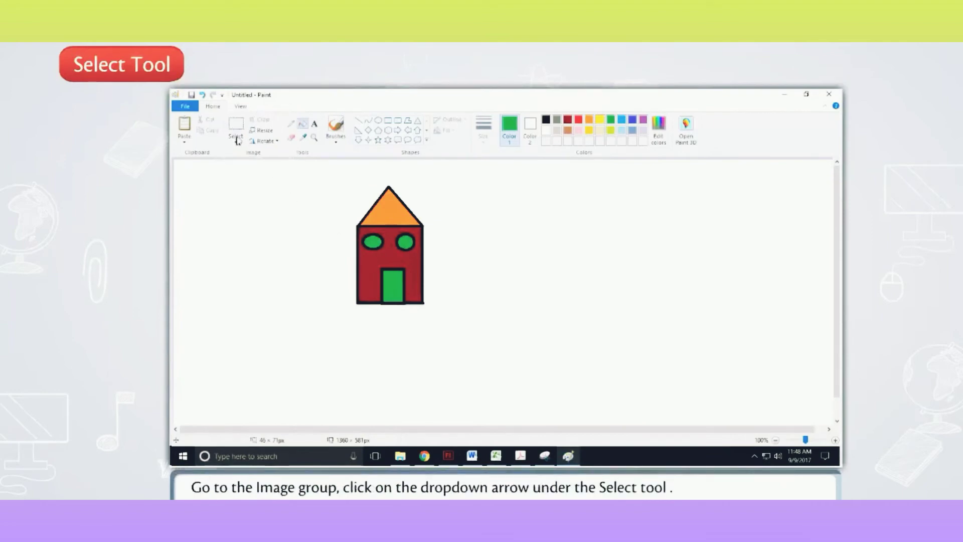
{"action": "mouse_move", "coordinate": [235, 129]}
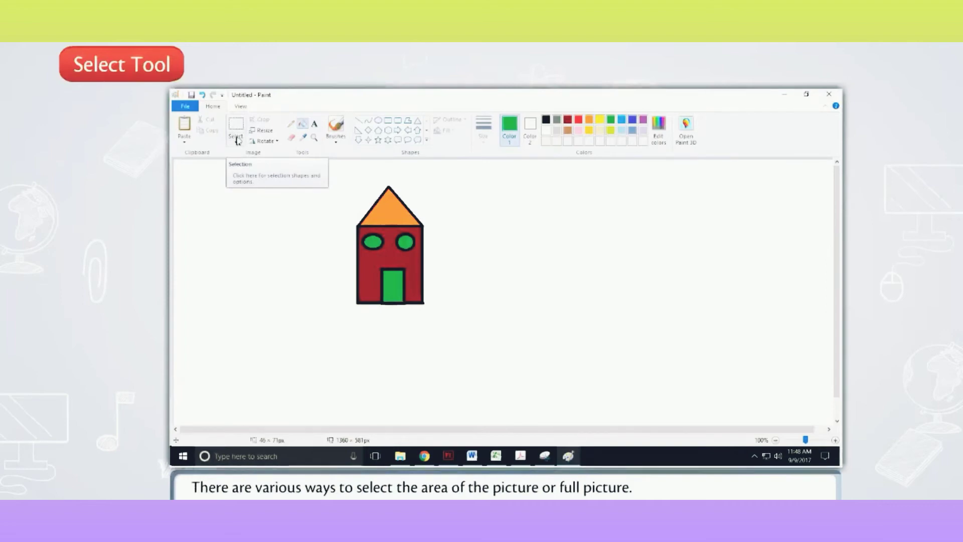
Select the house rectangularly, then with a free-form outline, then deselect
{"action": "left_click", "coordinate": [235, 131]}
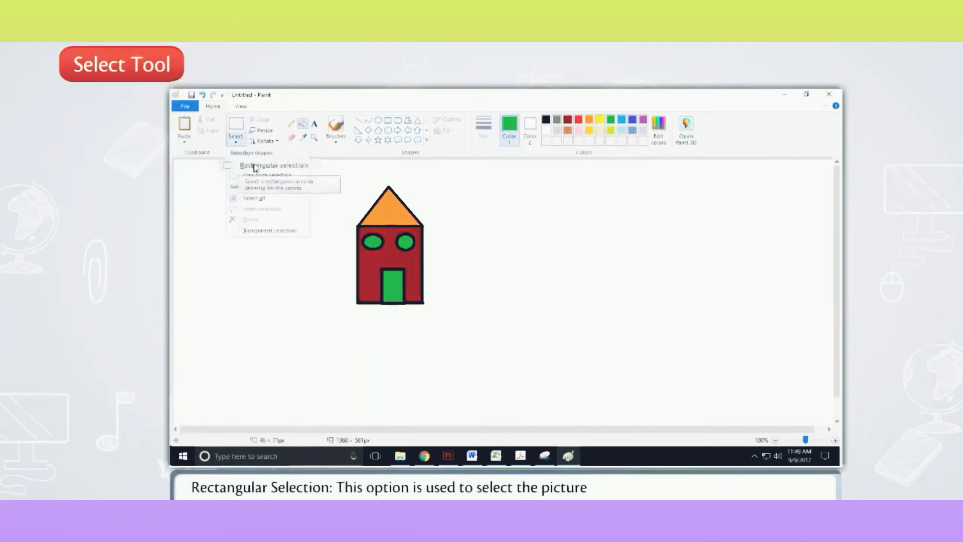
{"action": "mouse_move", "coordinate": [273, 166]}
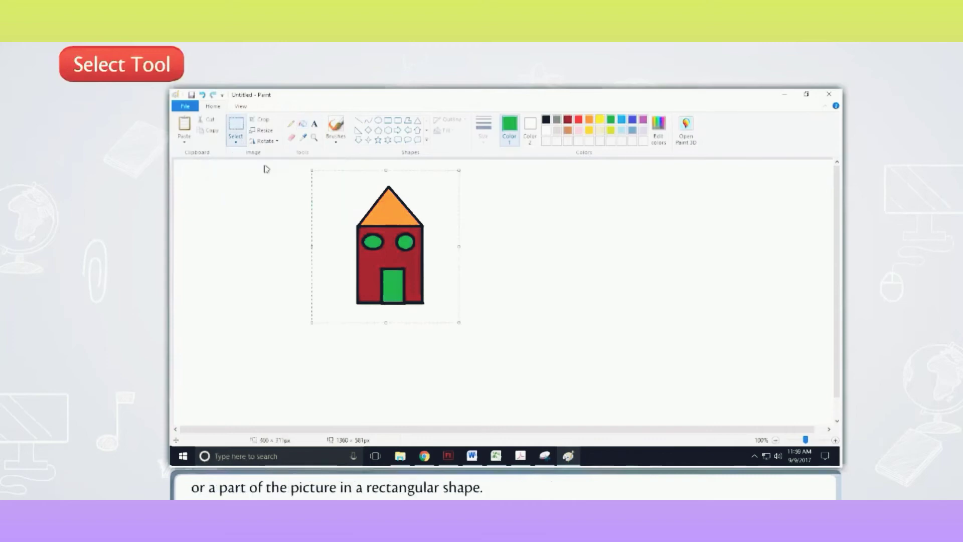
{"action": "mouse_move", "coordinate": [482, 313]}
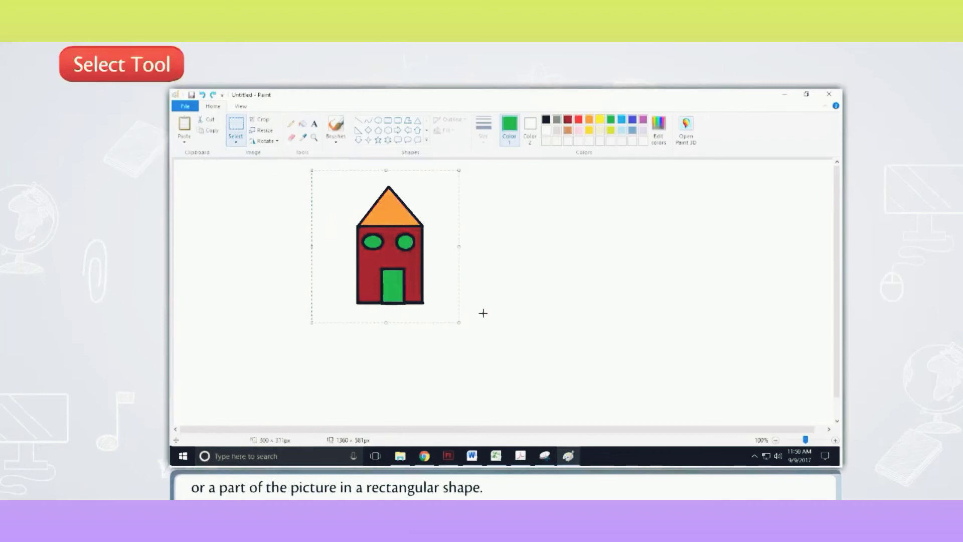
{"action": "left_click", "coordinate": [236, 130]}
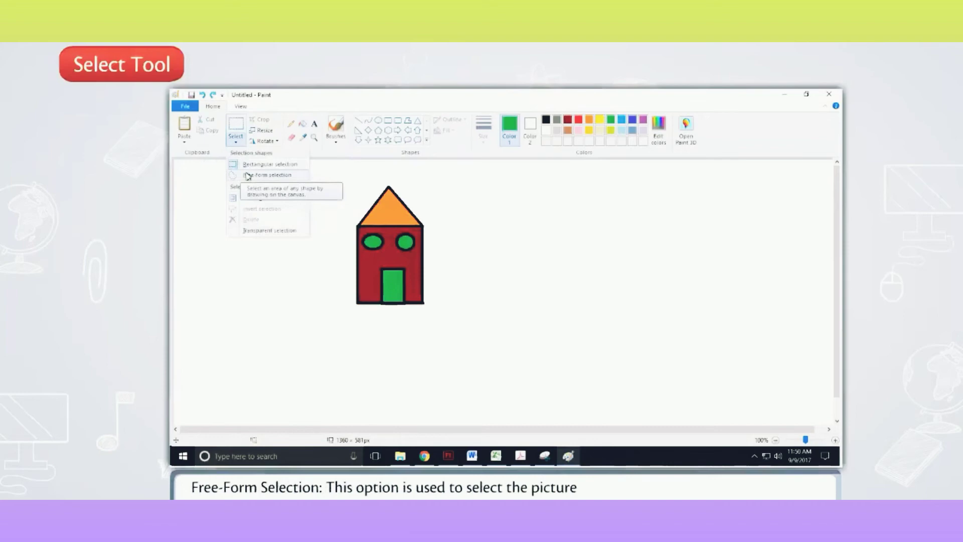
{"action": "left_click", "coordinate": [266, 174]}
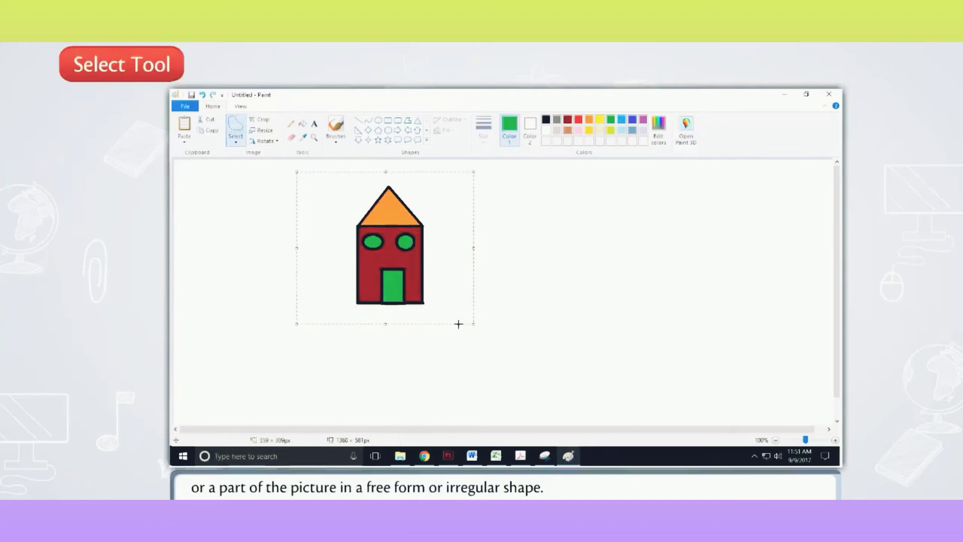
{"action": "left_click", "coordinate": [235, 129]}
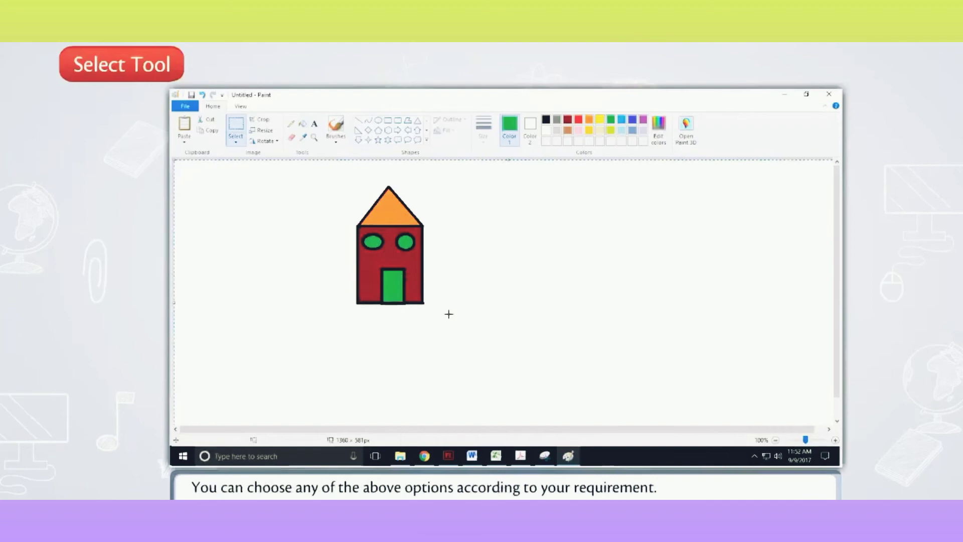
{"action": "left_click", "coordinate": [315, 137]}
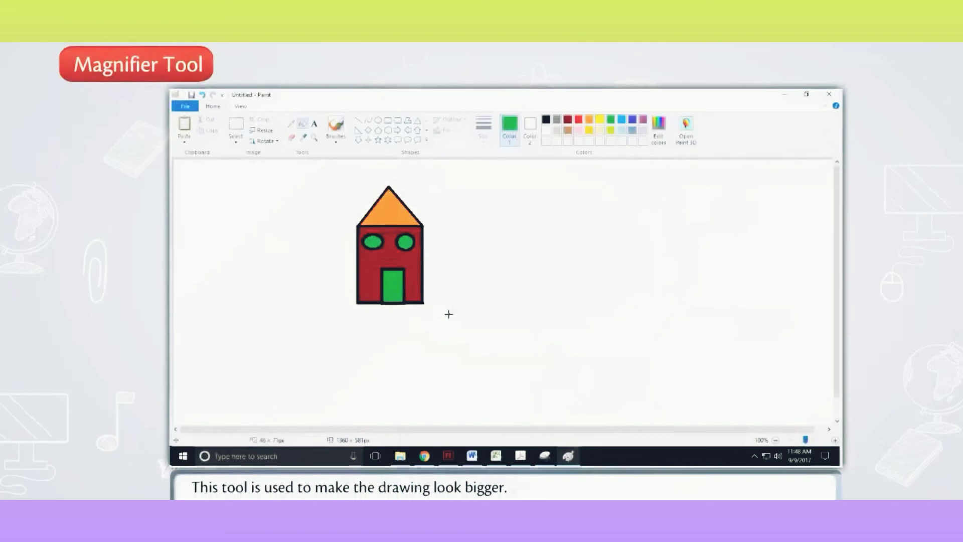
Choose the Magnifier tool to enlarge parts of the house drawing
{"action": "left_click", "coordinate": [315, 137]}
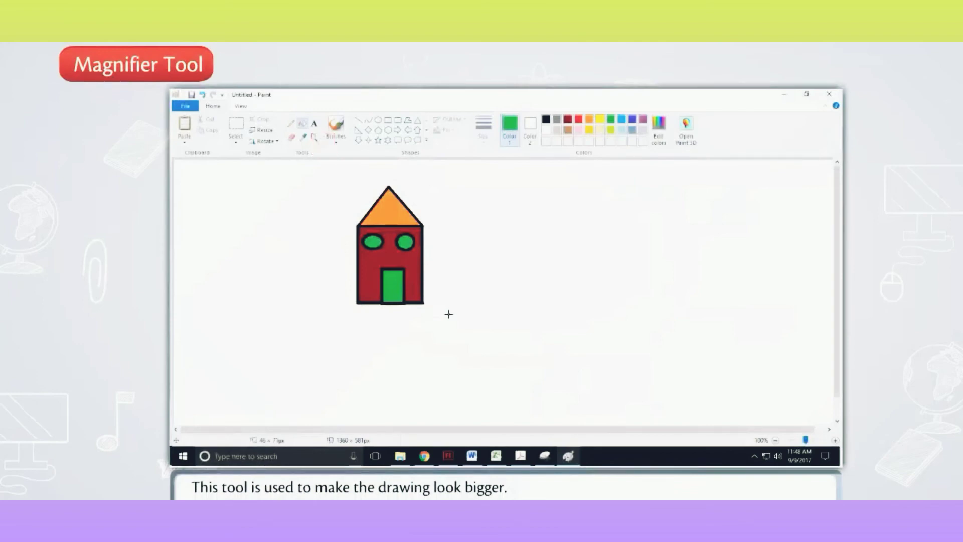
{"action": "mouse_move", "coordinate": [313, 137]}
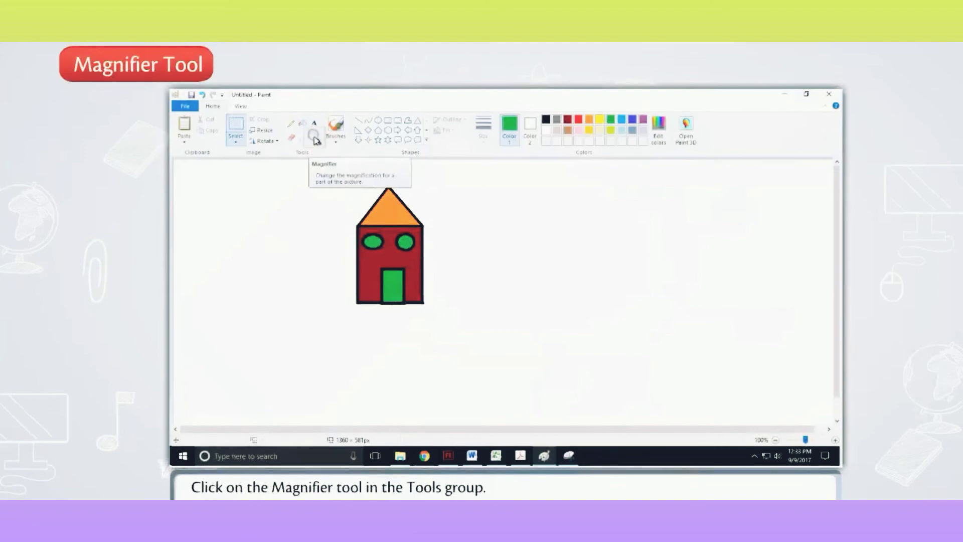
{"action": "left_click", "coordinate": [314, 136]}
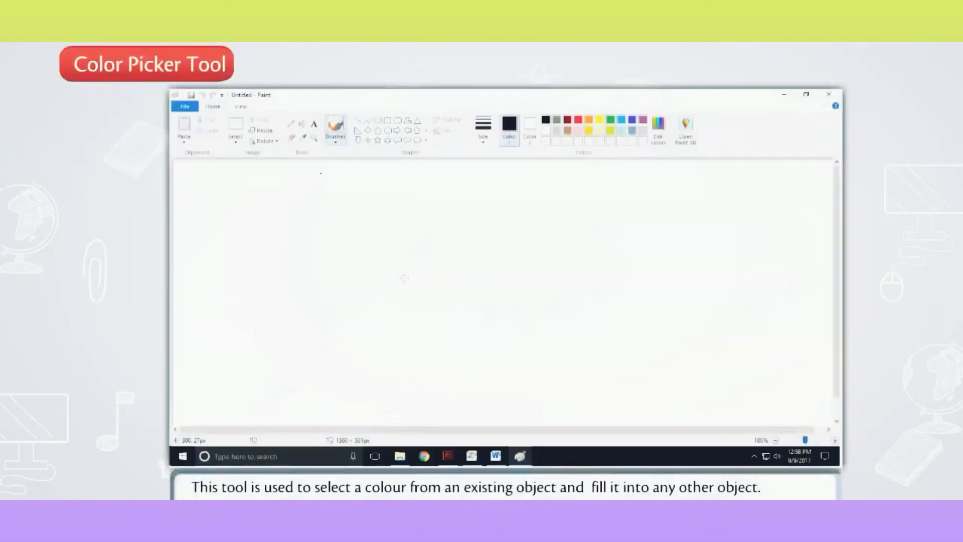
Fill the small square green and fill the long rectangle with that picked green
{"action": "left_click", "coordinate": [303, 139]}
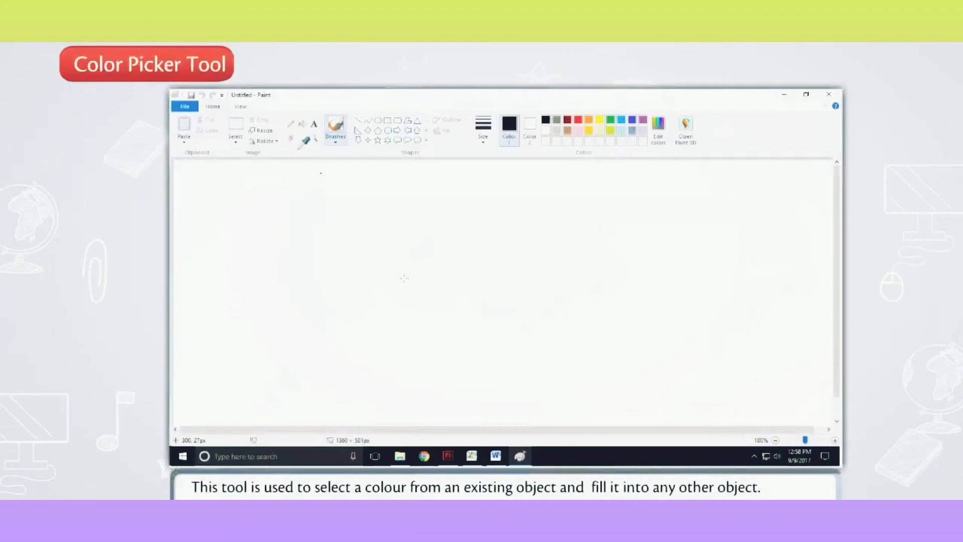
{"action": "left_click", "coordinate": [303, 141]}
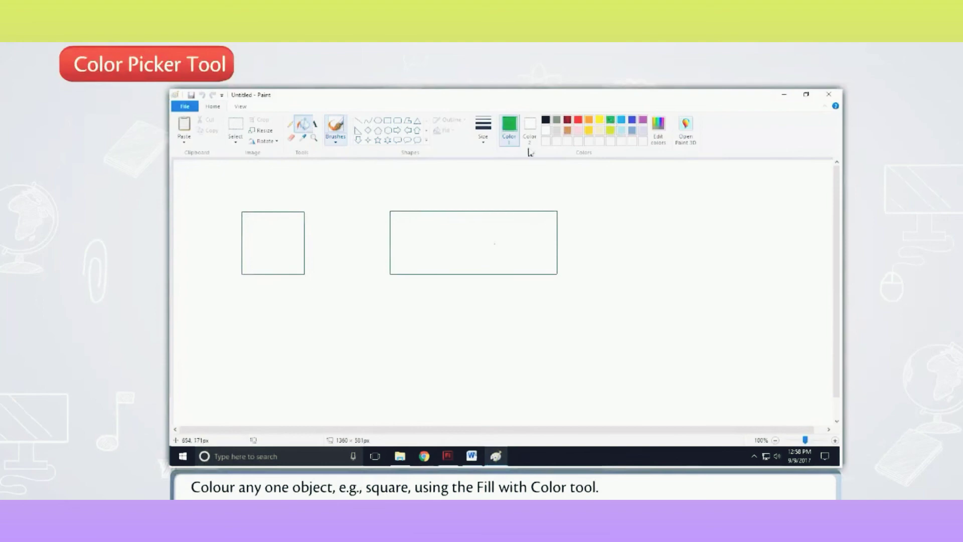
{"action": "left_click", "coordinate": [273, 236]}
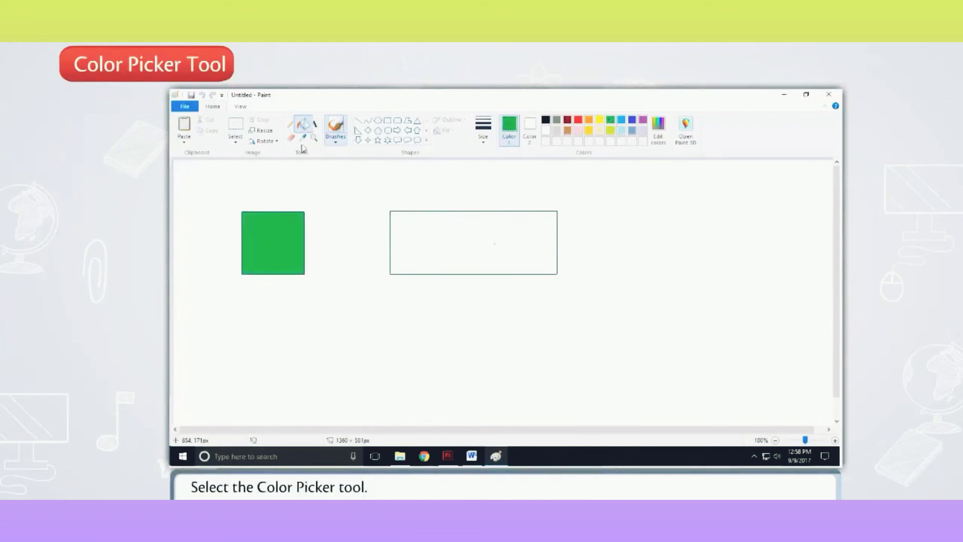
{"action": "mouse_move", "coordinate": [302, 137]}
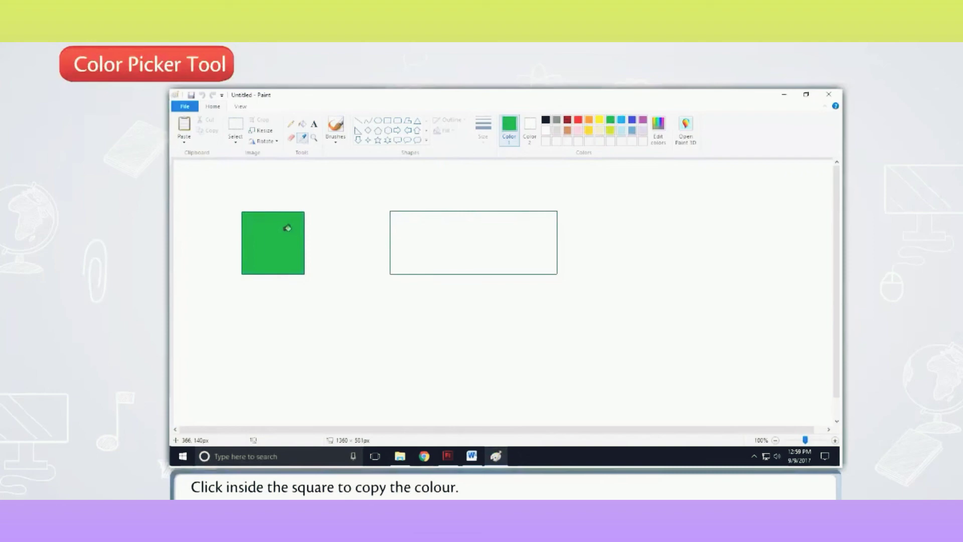
{"action": "mouse_move", "coordinate": [406, 236]}
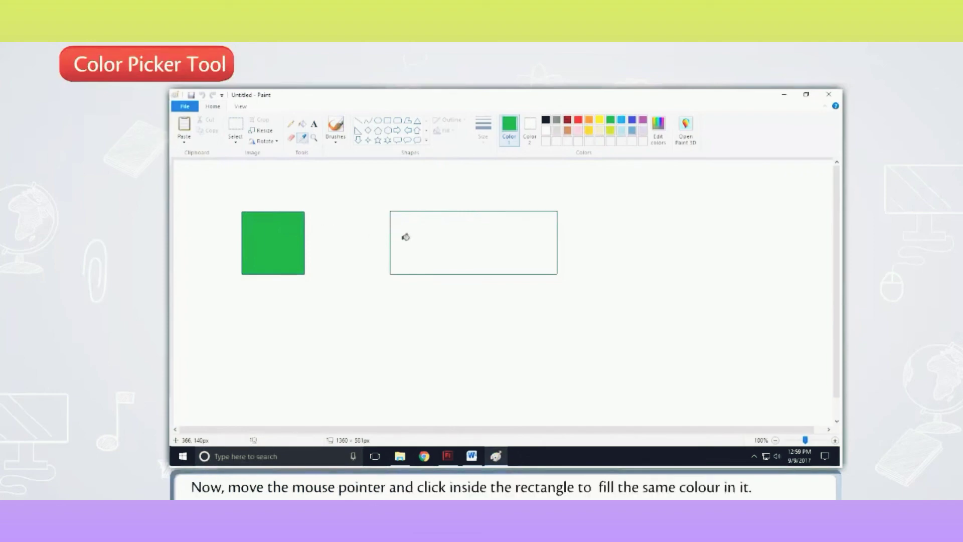
{"action": "left_click", "coordinate": [442, 241]}
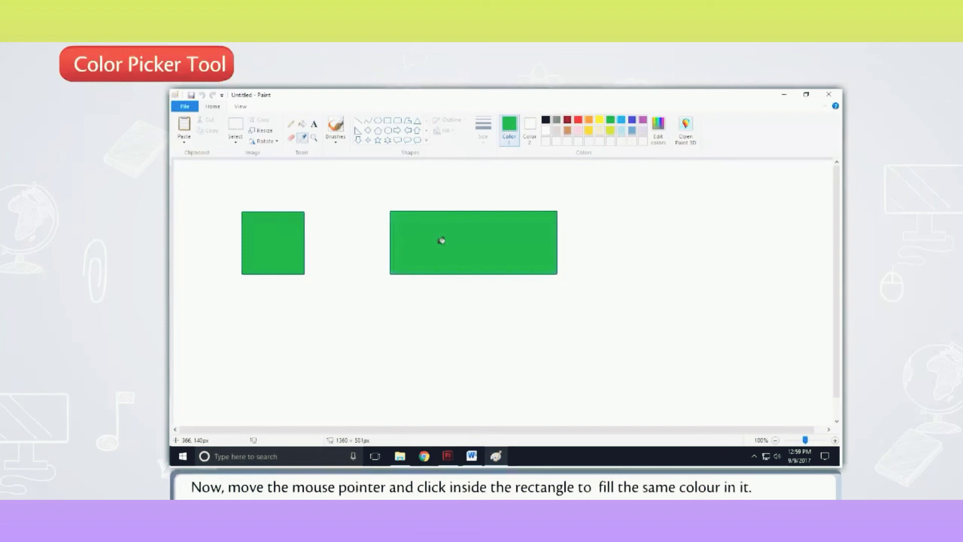